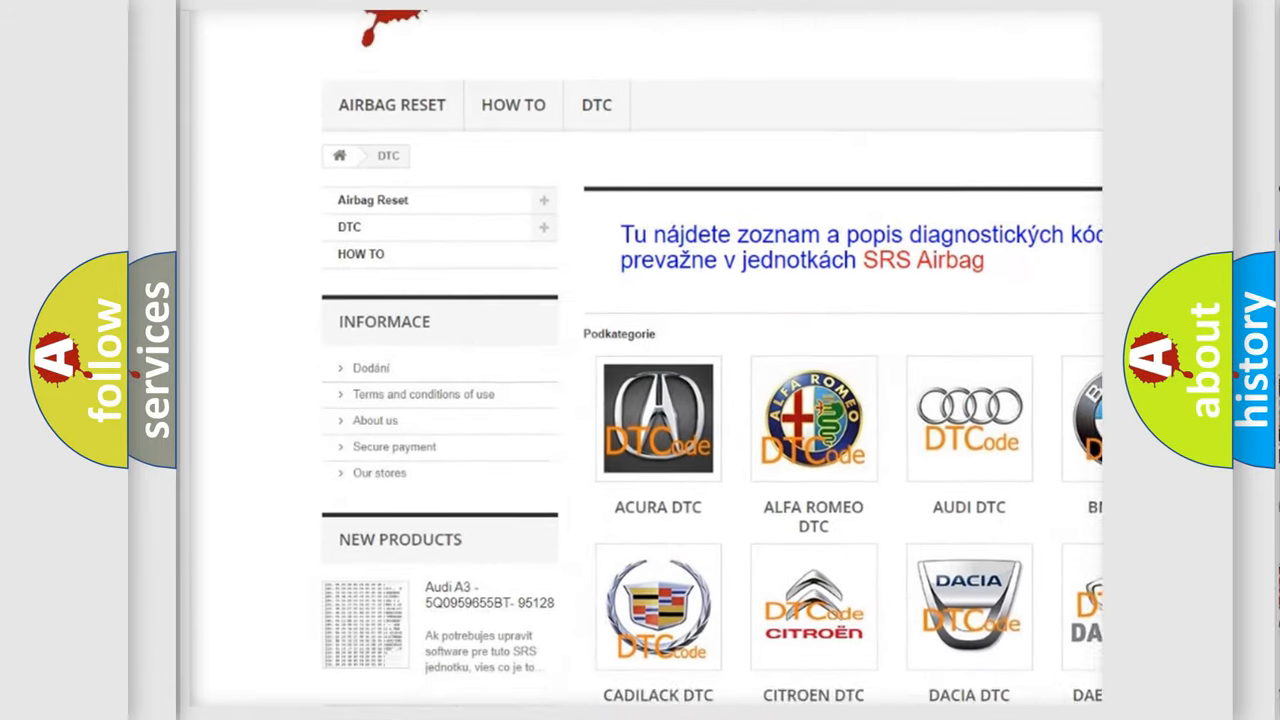
Scroll the DTC brand tile grid down to the GMC and Honda entries.
scroll("down", 3)
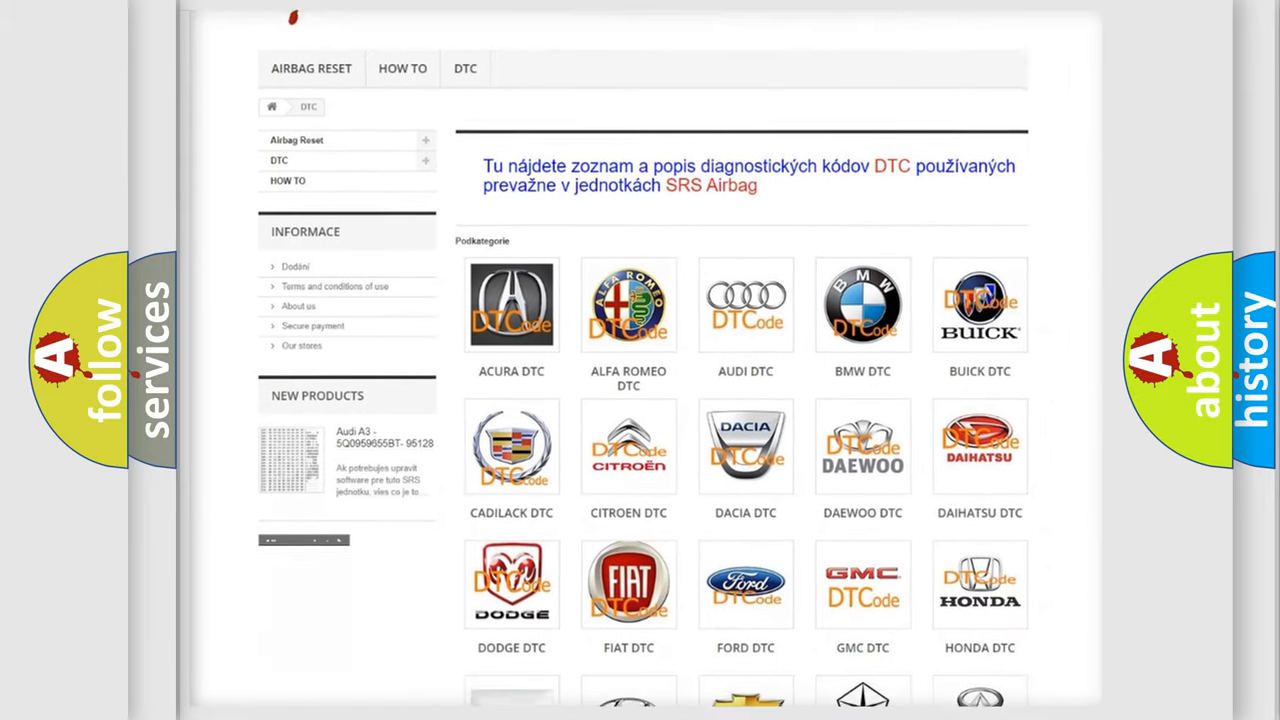
scroll("down", 3)
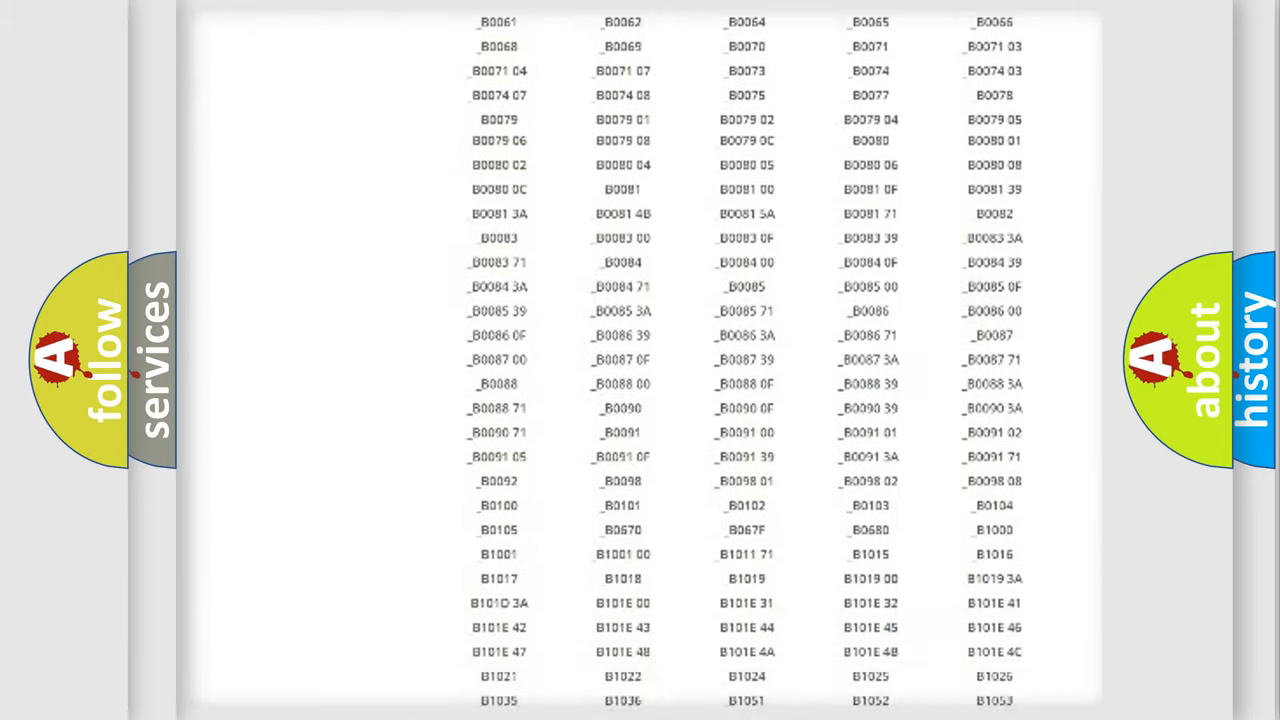
Scroll through the B-series trouble code table covering B0061 to B1053.
scroll("up", 3)
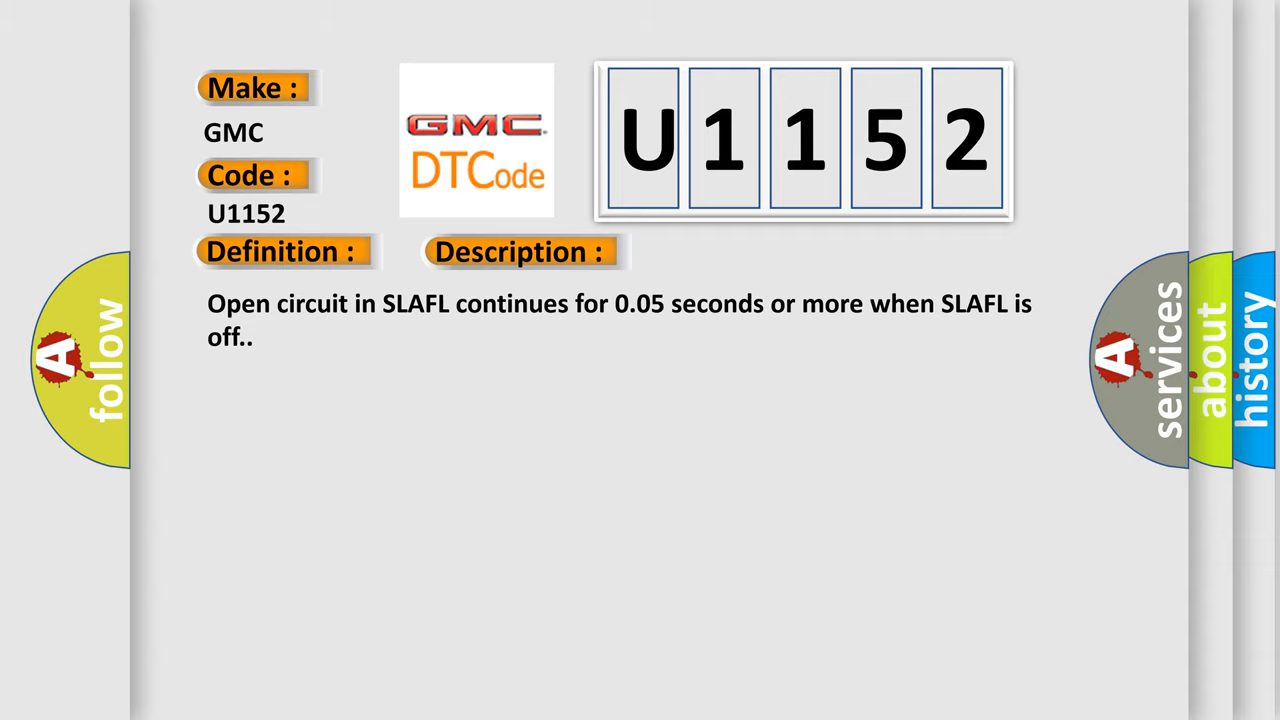
Reveal the U1152 cause: wire harness, brake actuator assembly, skid control ECU.
left_click(733, 251)
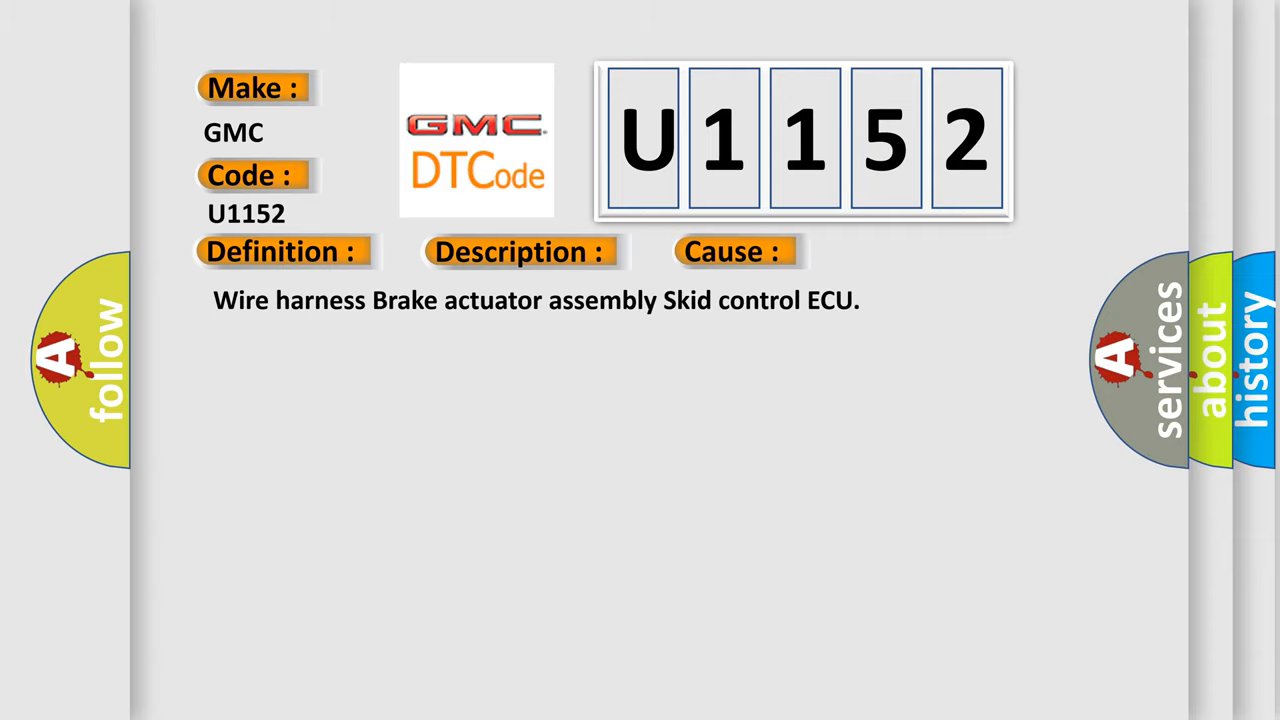